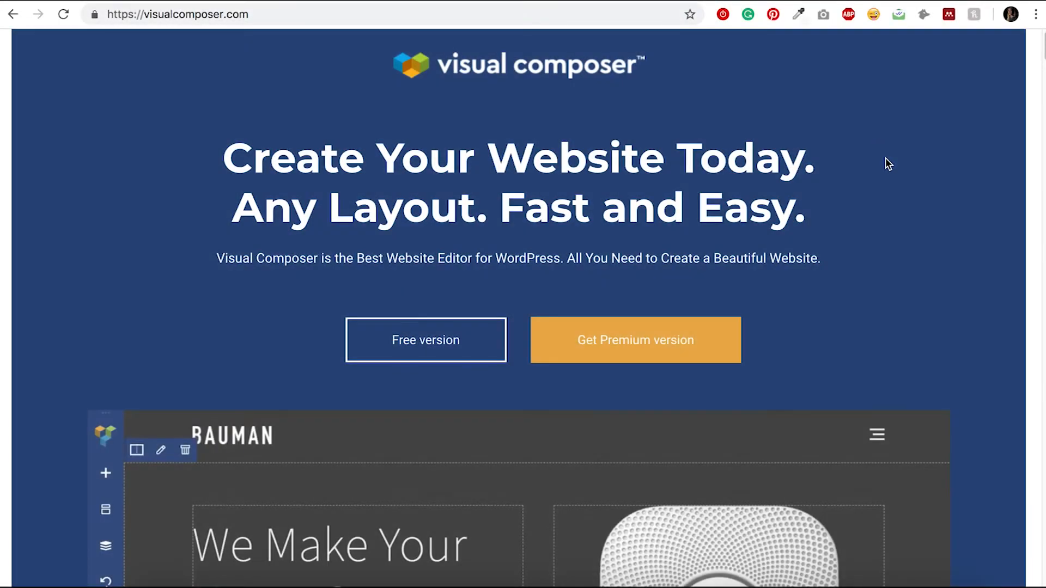
mouse_move(941, 375)
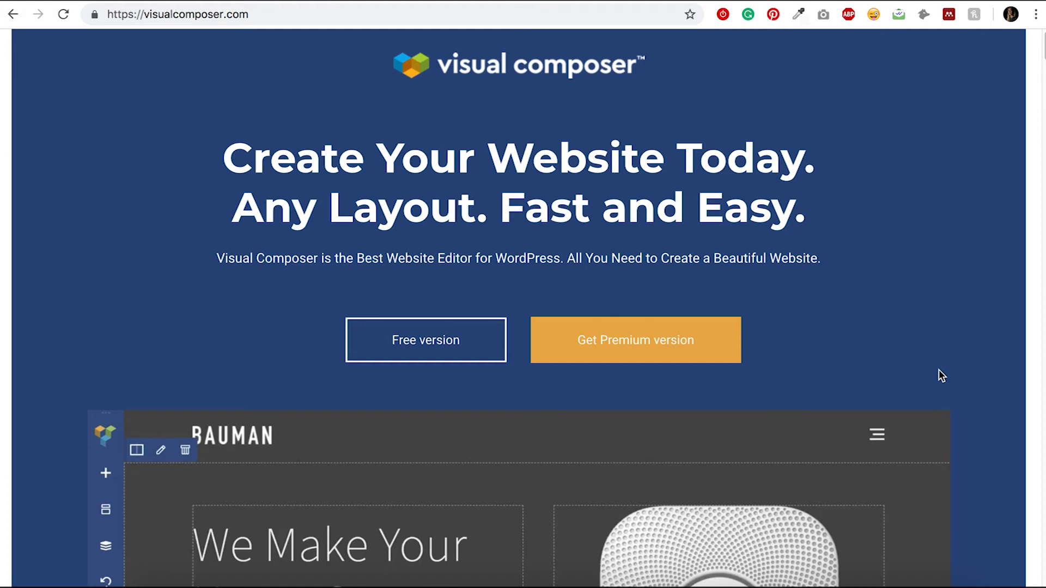
Download the free Visual Composer plugin zip using an email address.
scroll(down, 3)
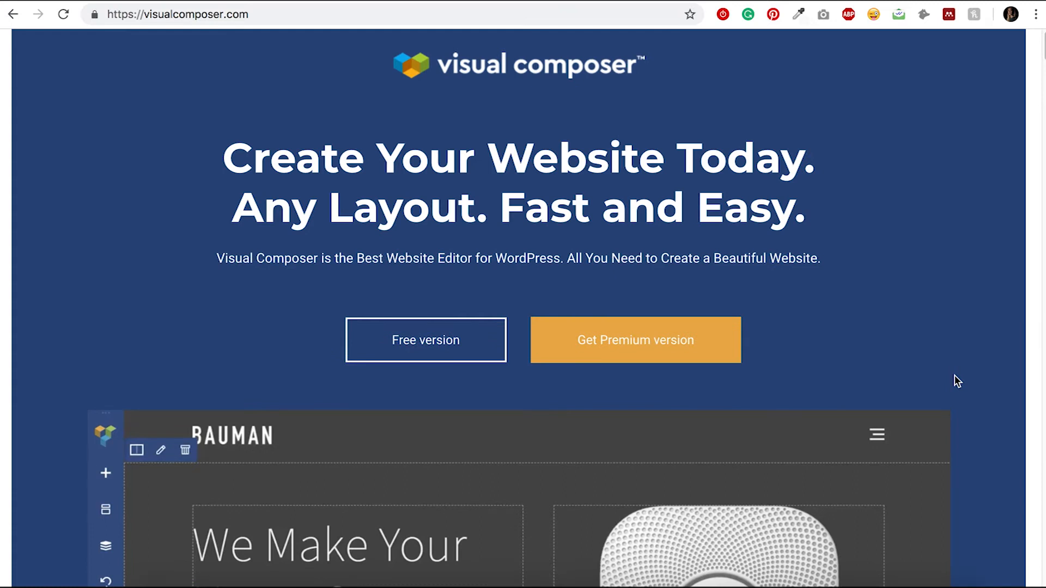
mouse_move(893, 285)
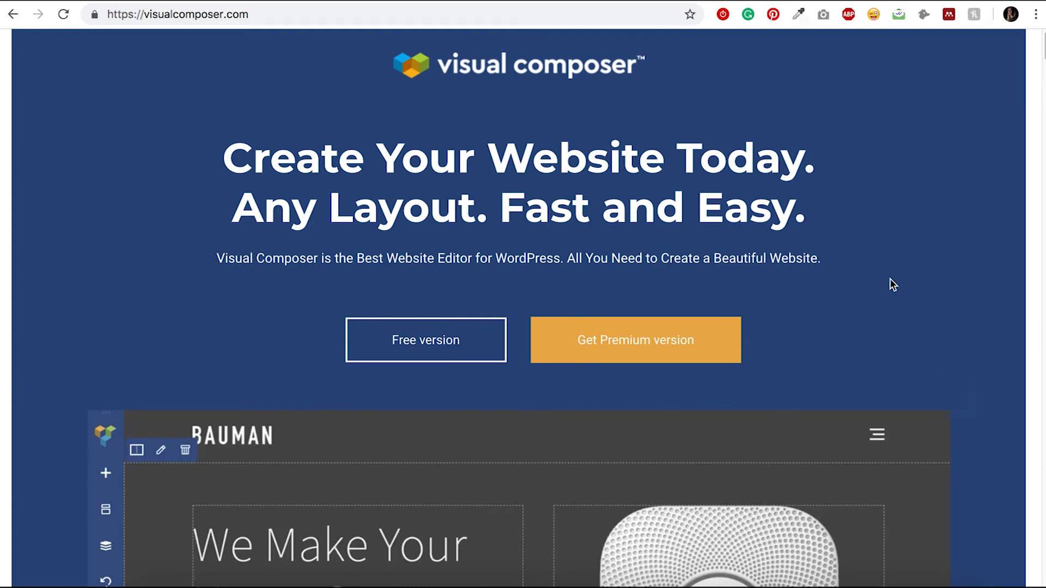
click(426, 340)
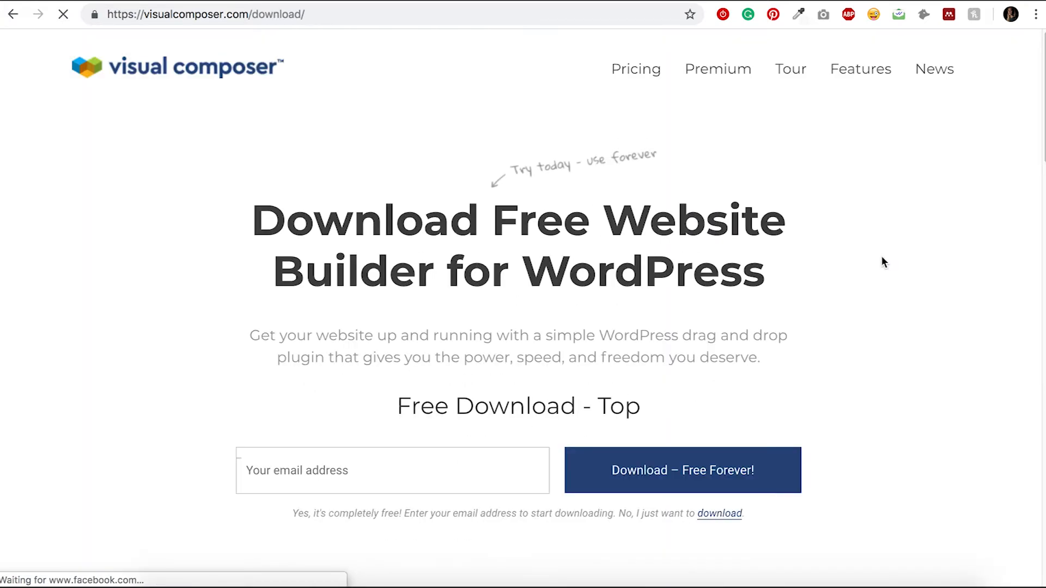
click(391, 470)
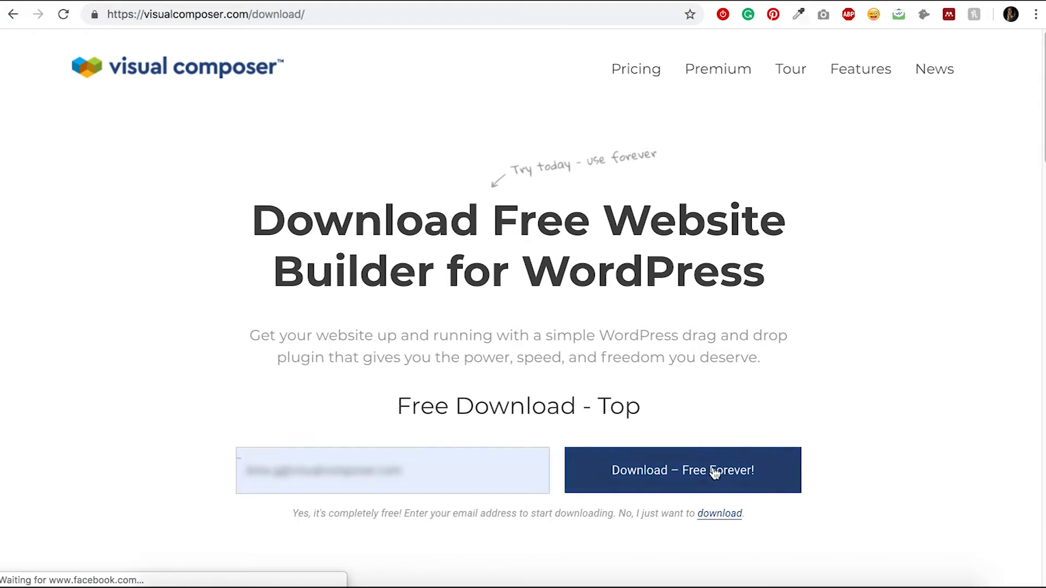
click(681, 470)
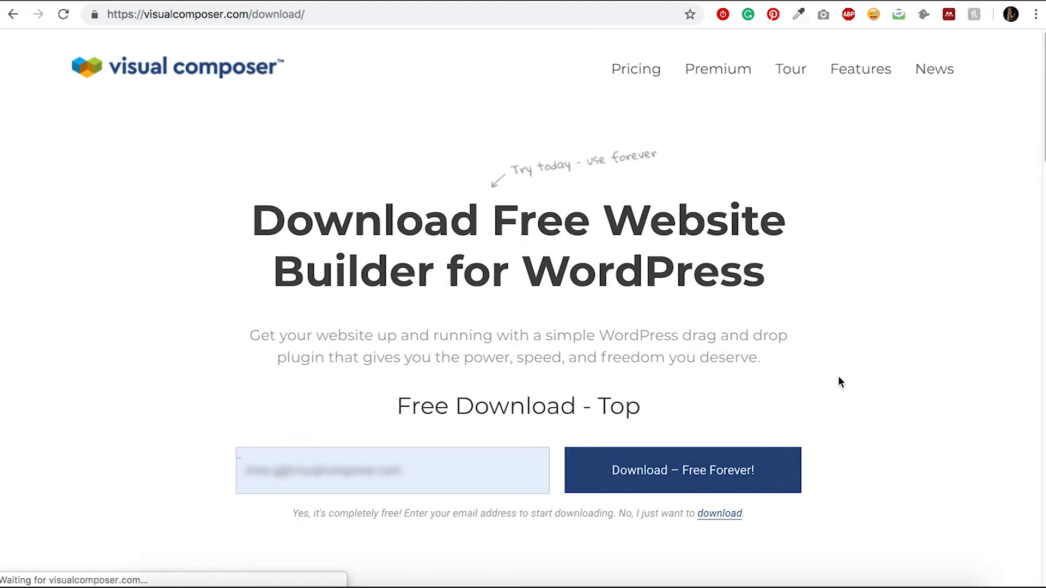
click(681, 470)
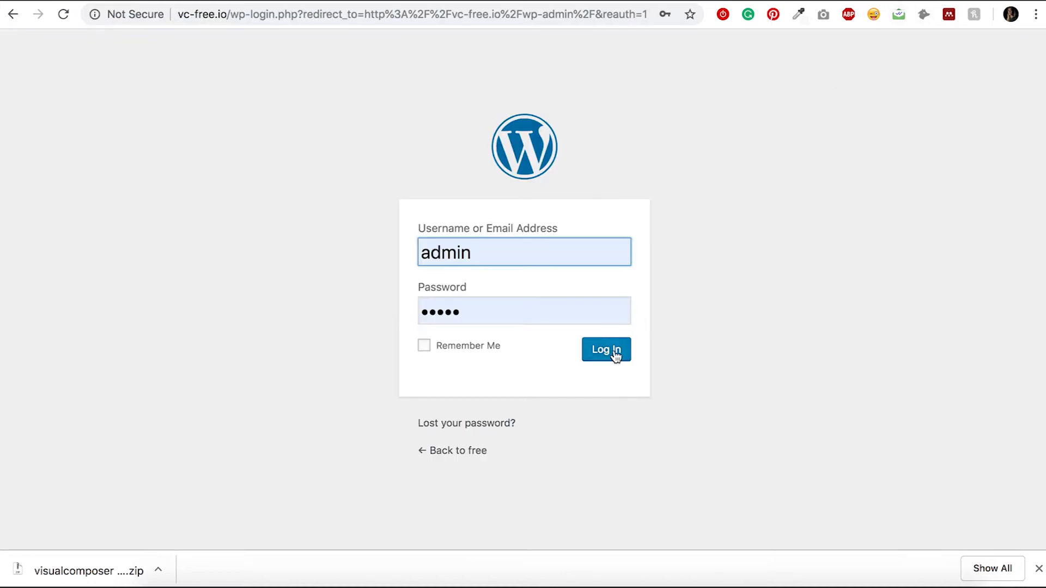
Log in to the WordPress admin at wp-login with the admin credentials.
click(605, 348)
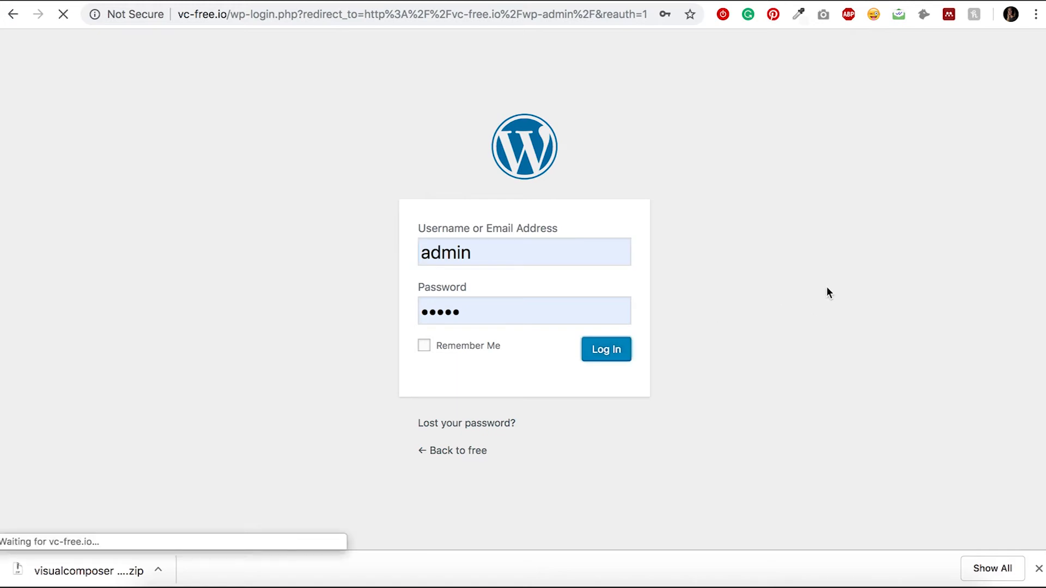
click(604, 349)
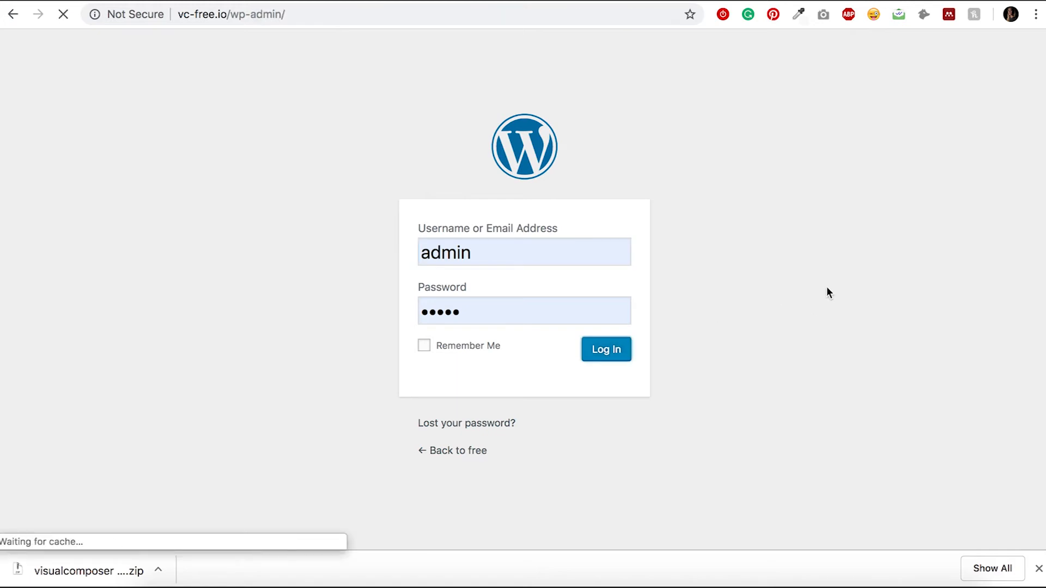
click(605, 349)
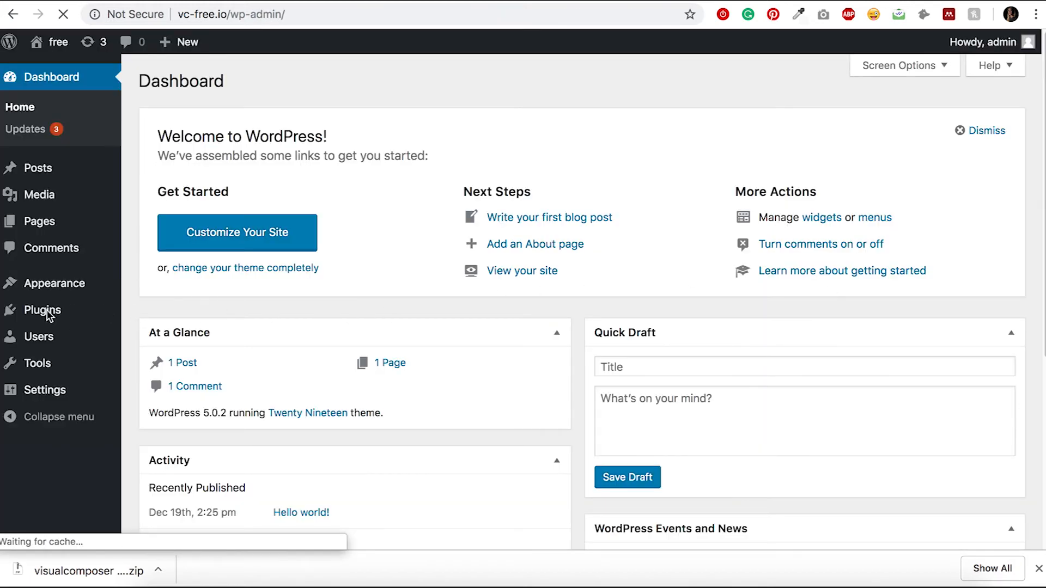
Upload visualcomposer (6).zip via Plugins > Add New > Upload Plugin and install it.
click(42, 309)
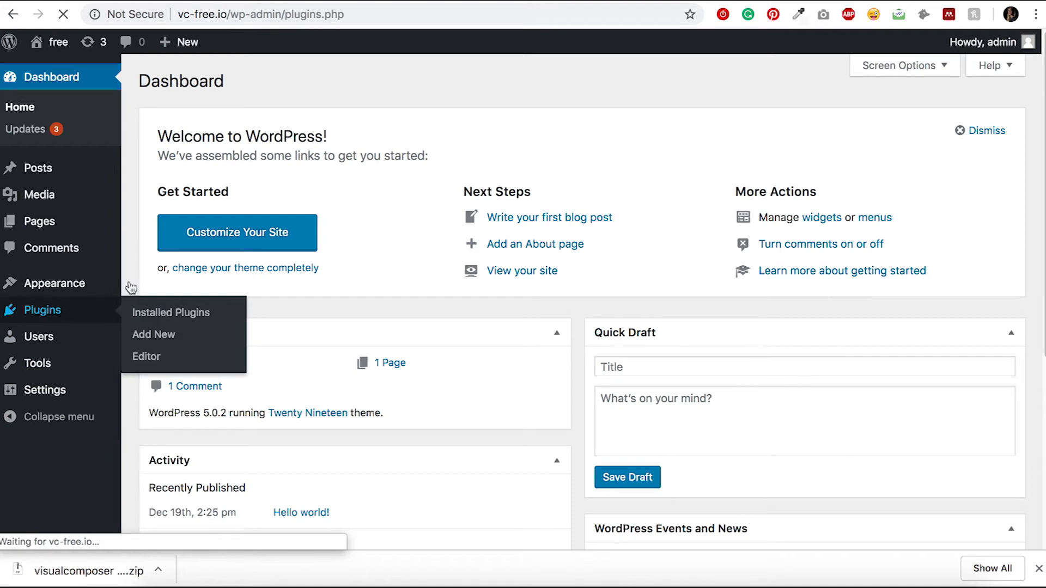
click(170, 312)
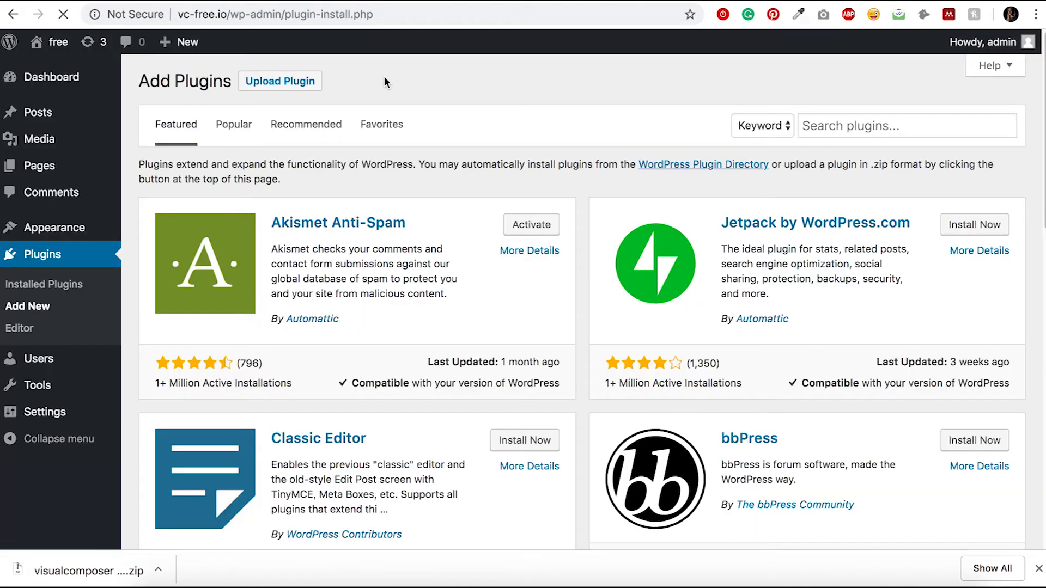
click(280, 81)
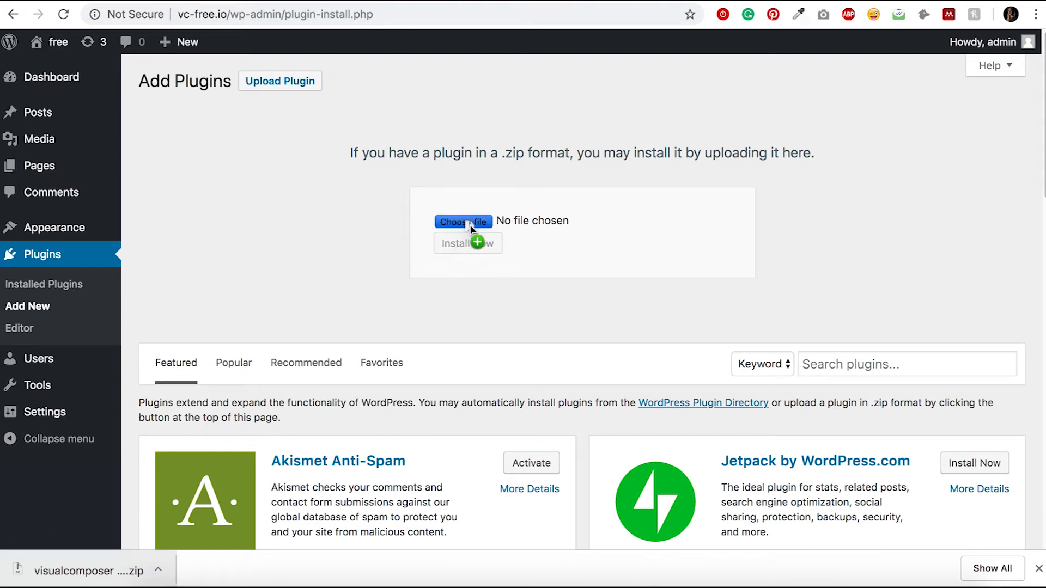
click(463, 222)
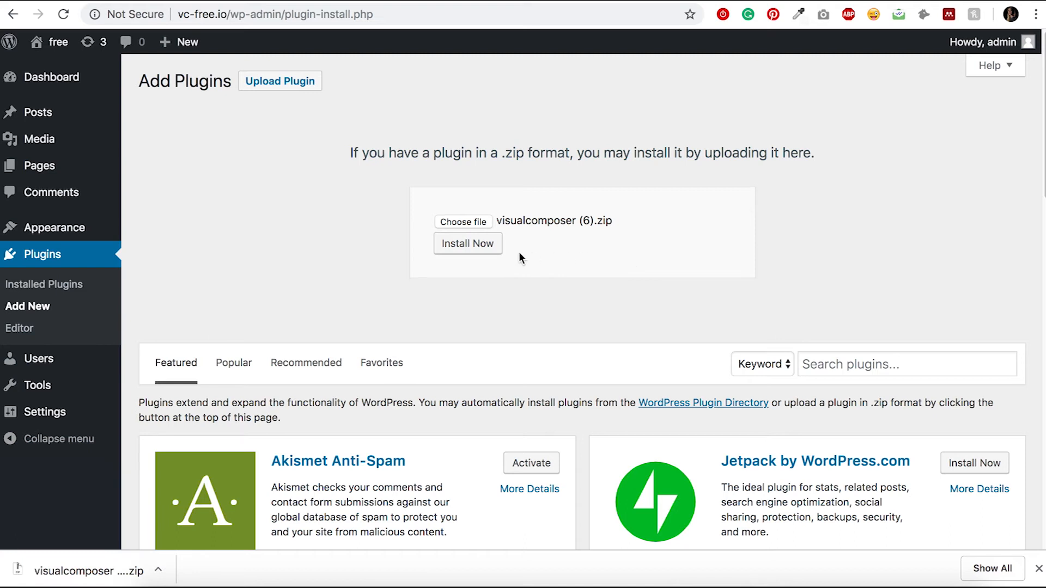
click(466, 243)
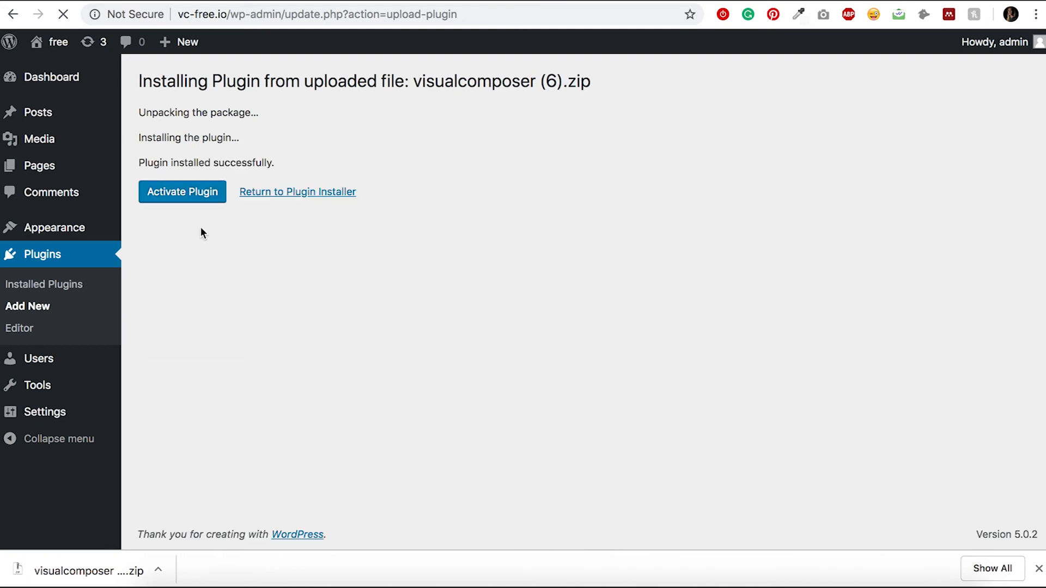
Activate the installed Visual Composer plugin from the installation success page.
click(181, 191)
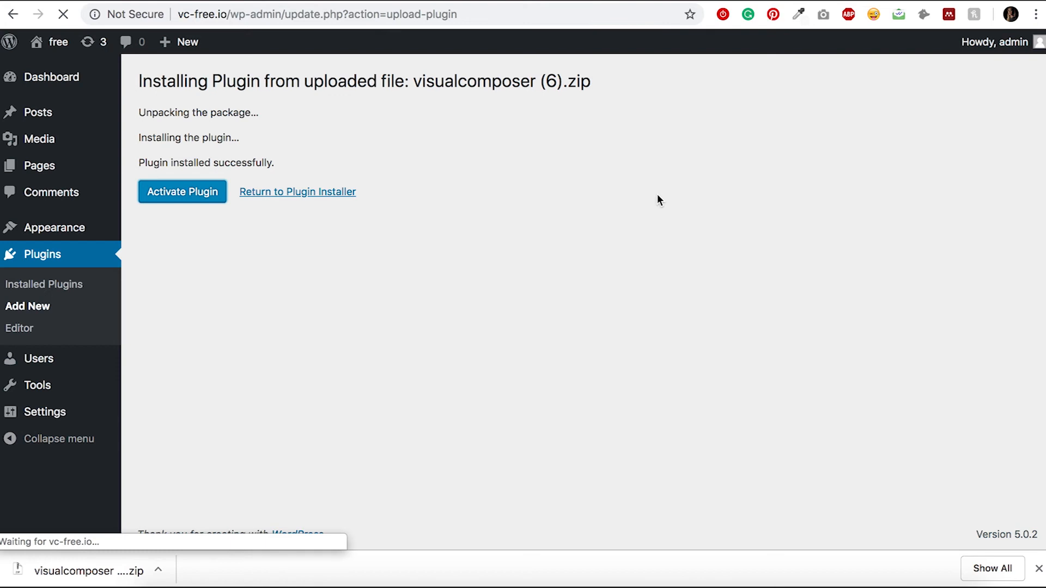
click(181, 191)
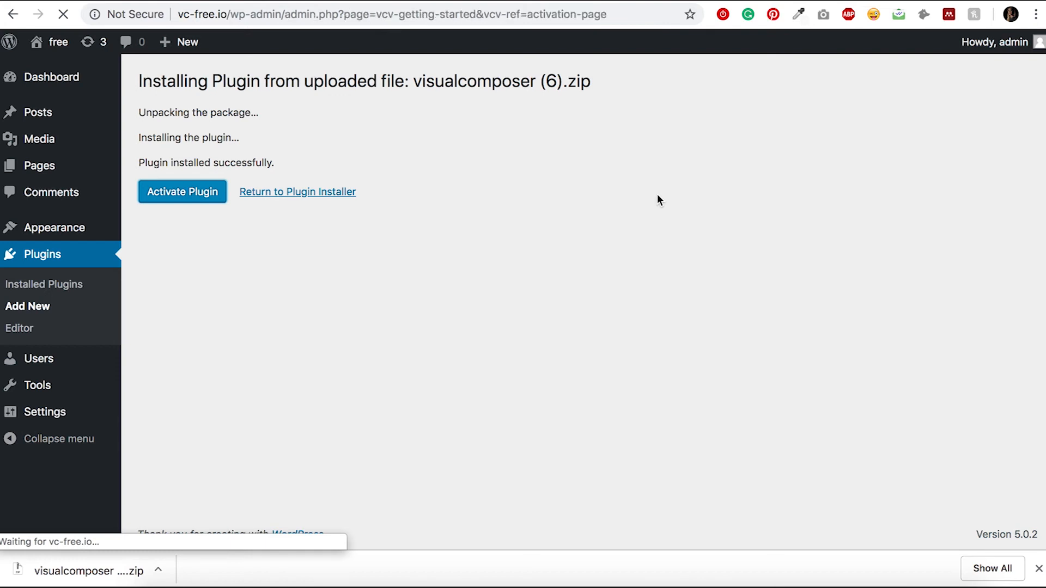
click(182, 191)
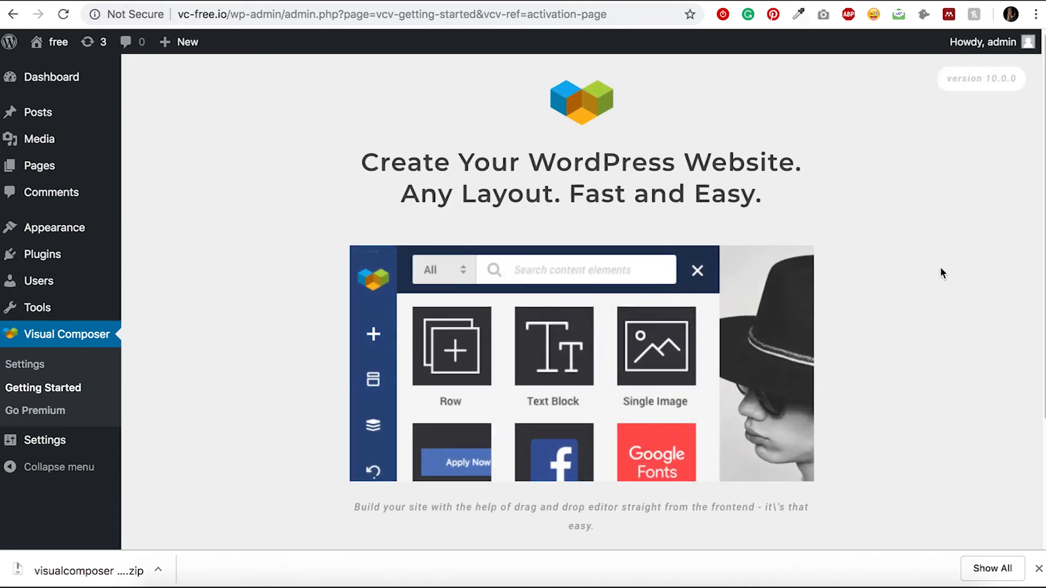
View the second, third and fourth Getting Started carousel slides.
scroll(down, 3)
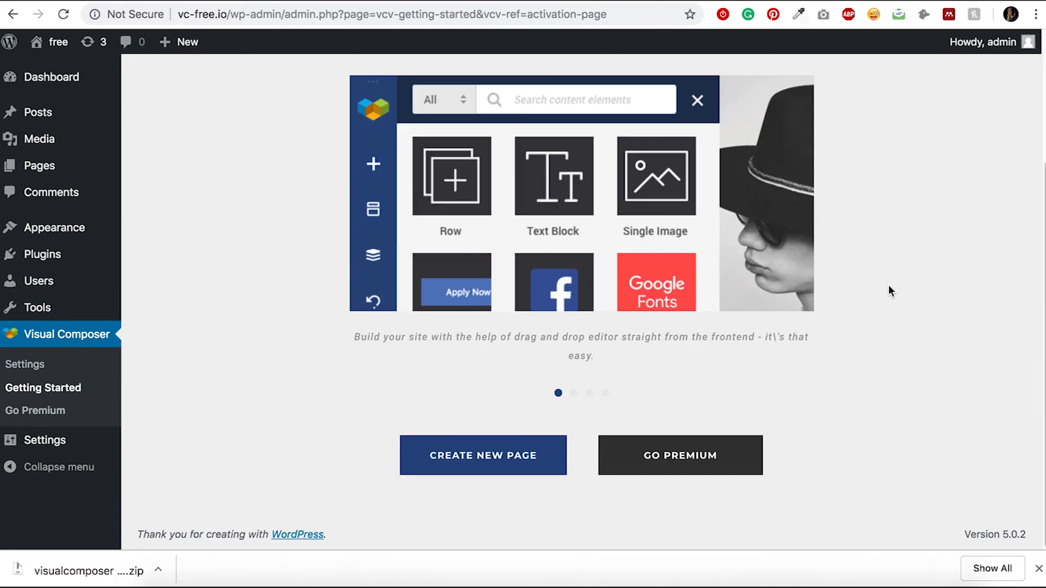
click(573, 393)
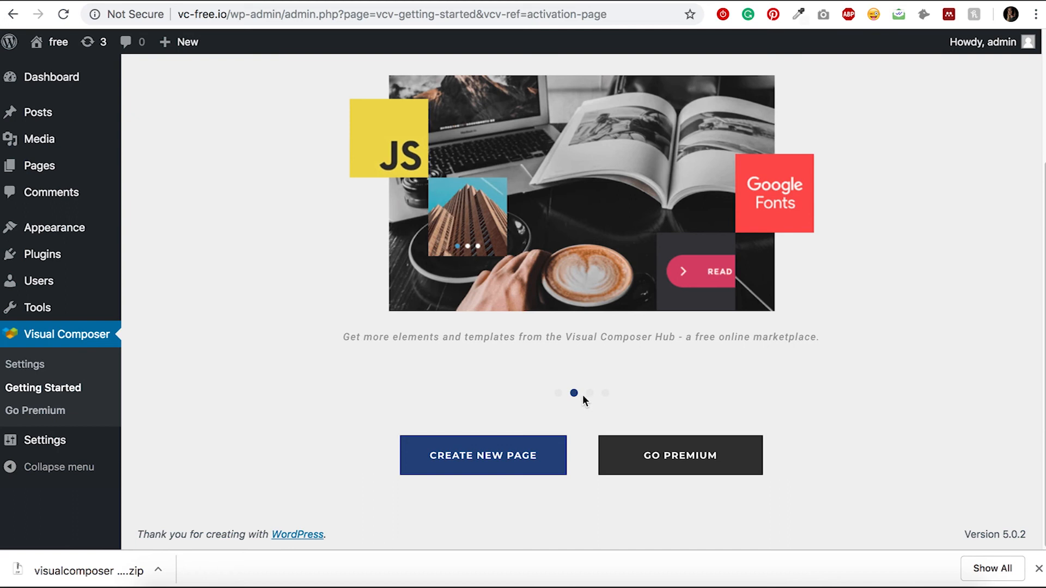
click(589, 393)
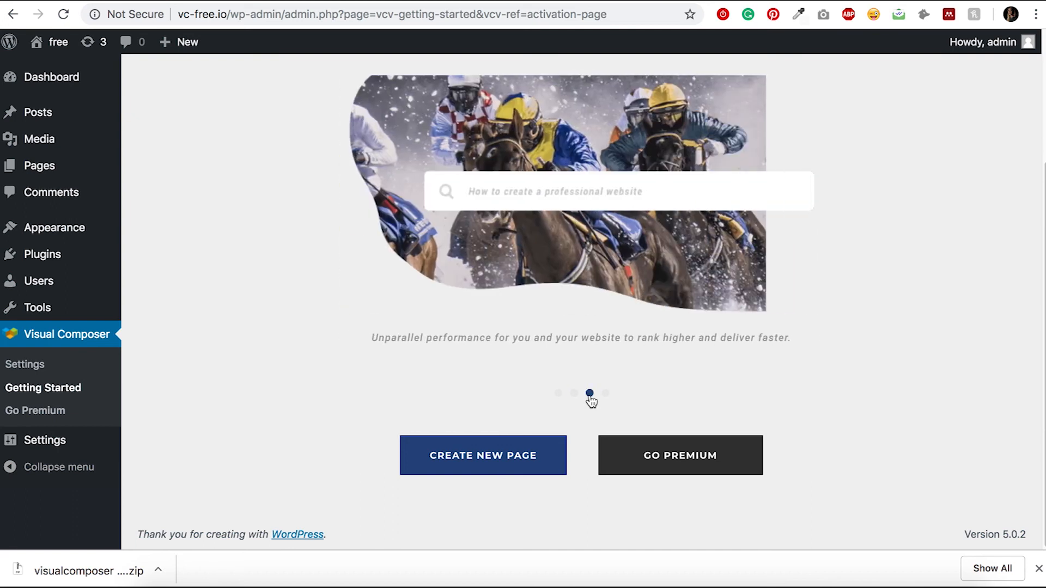
click(604, 393)
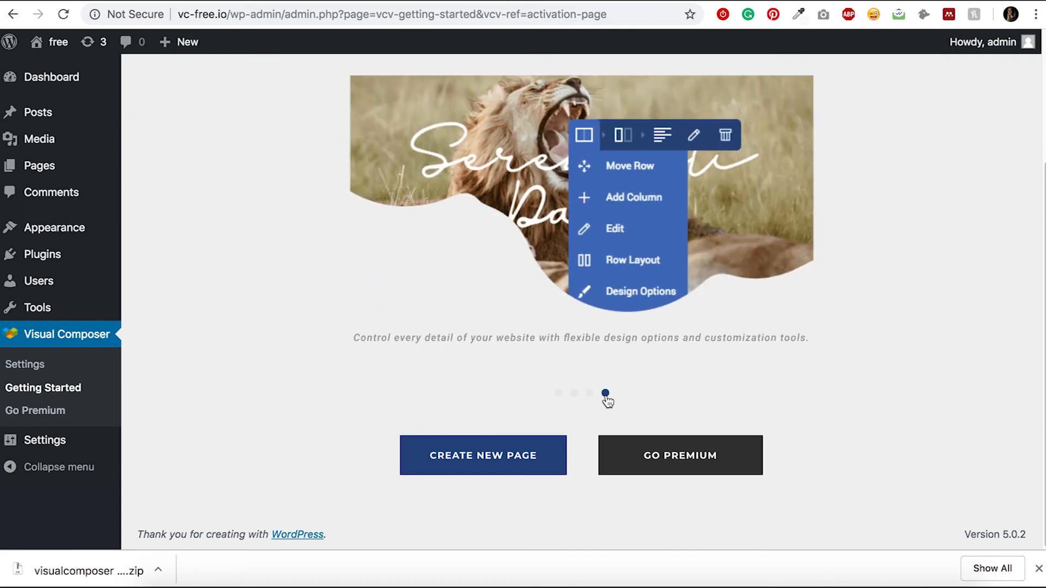